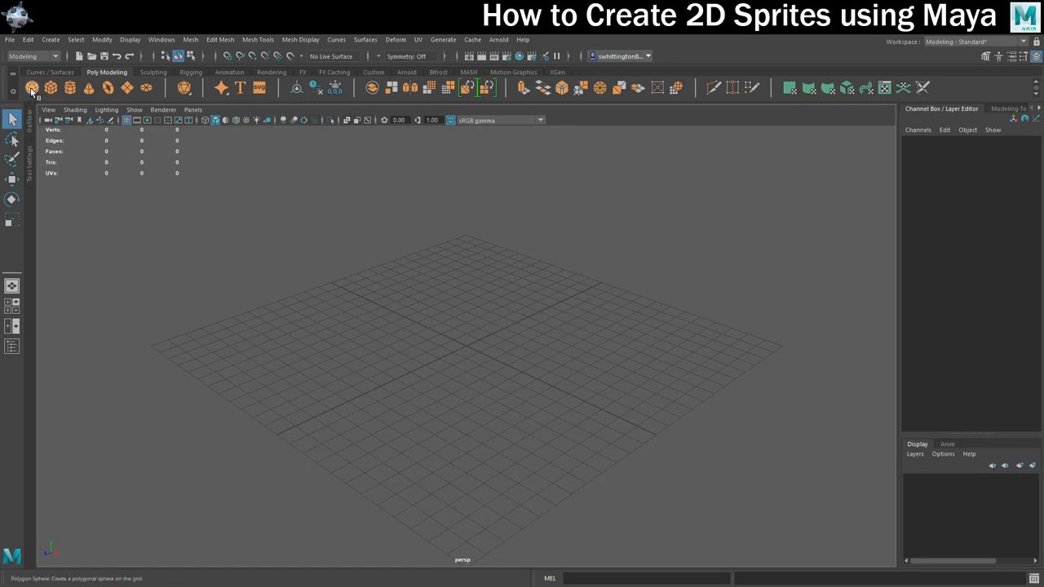
Step: Add a polygon sphere and a cone scaled to about 0.34, placed on top of the sphere
click(32, 87)
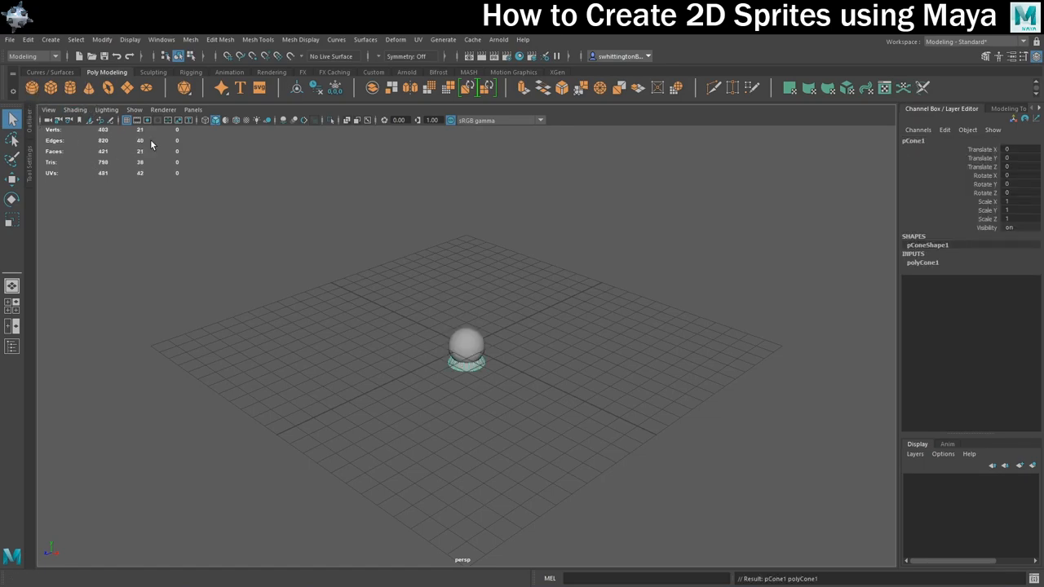
click(13, 178)
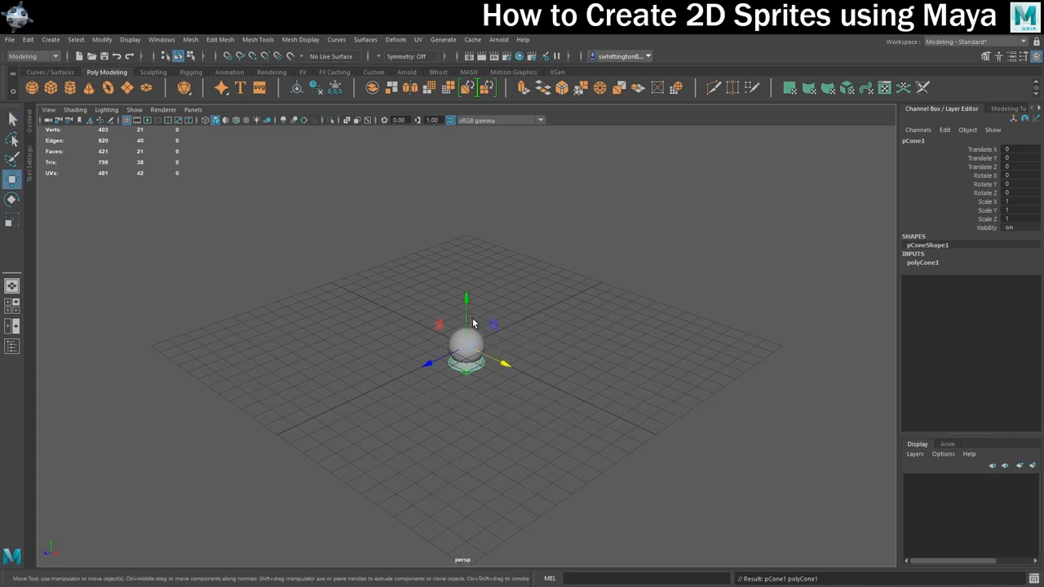
key(space)
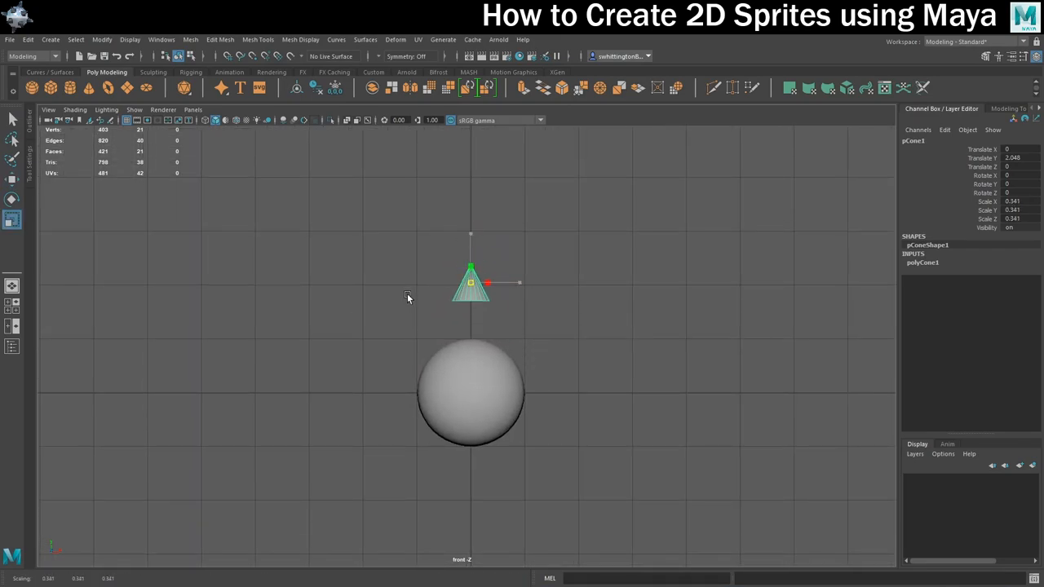
drag(471, 283, 471, 326)
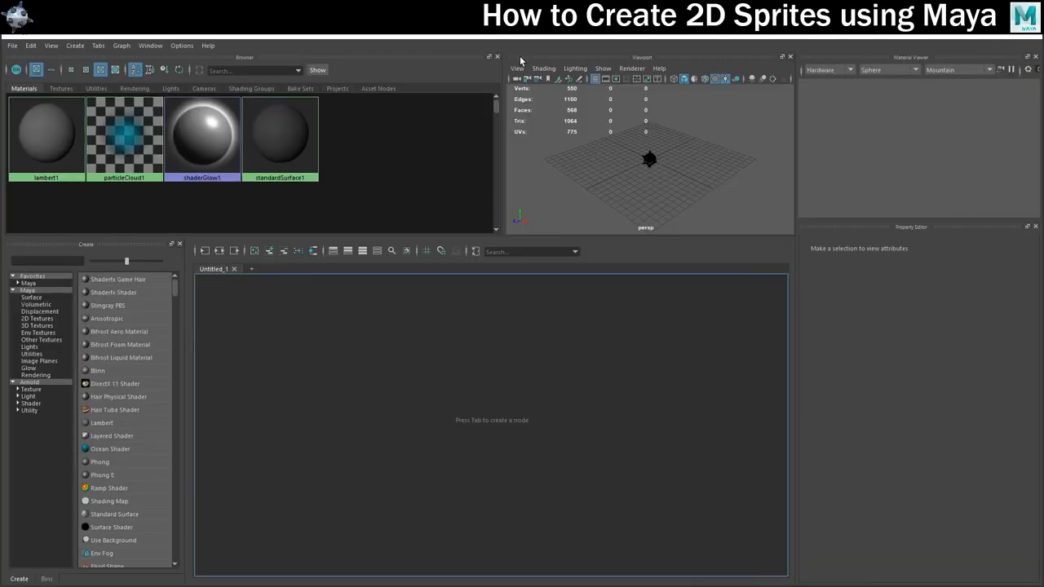
Step: Show textures, select the spiky ball and lower the LightMetal StingrayPBS material's roughness
click(518, 68)
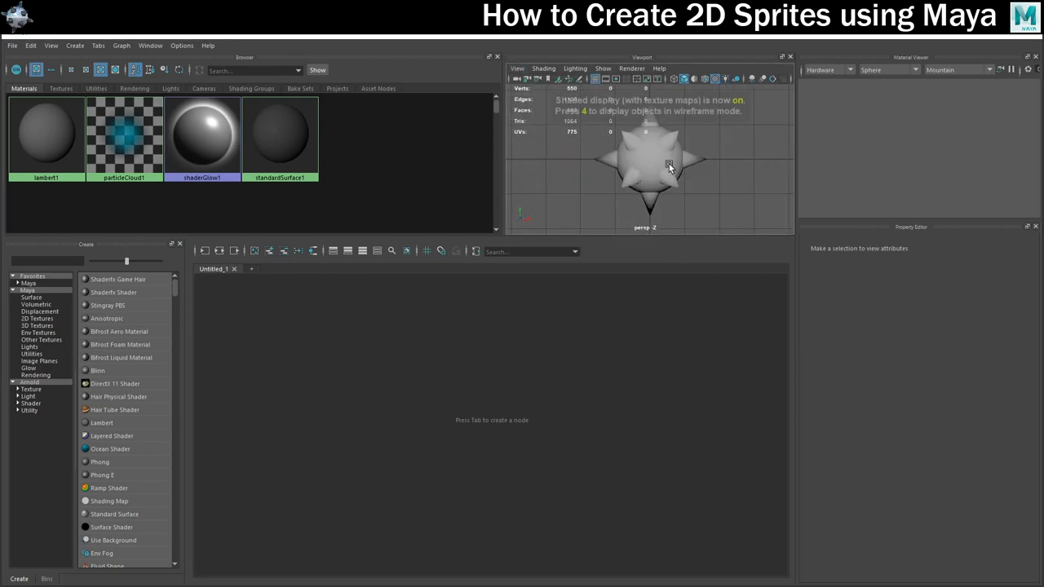
click(107, 305)
text(LightMetal)
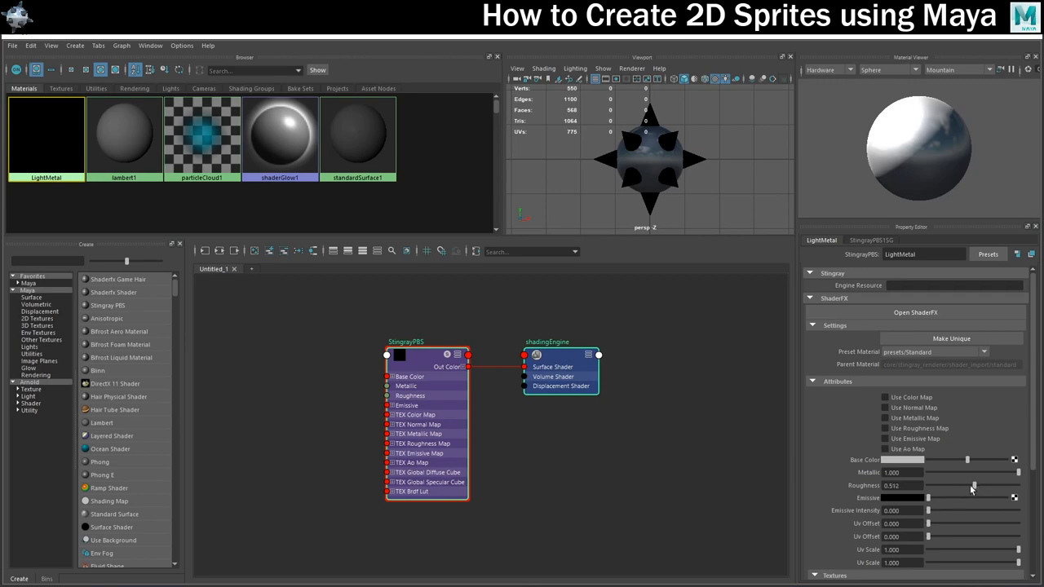
click(31, 45)
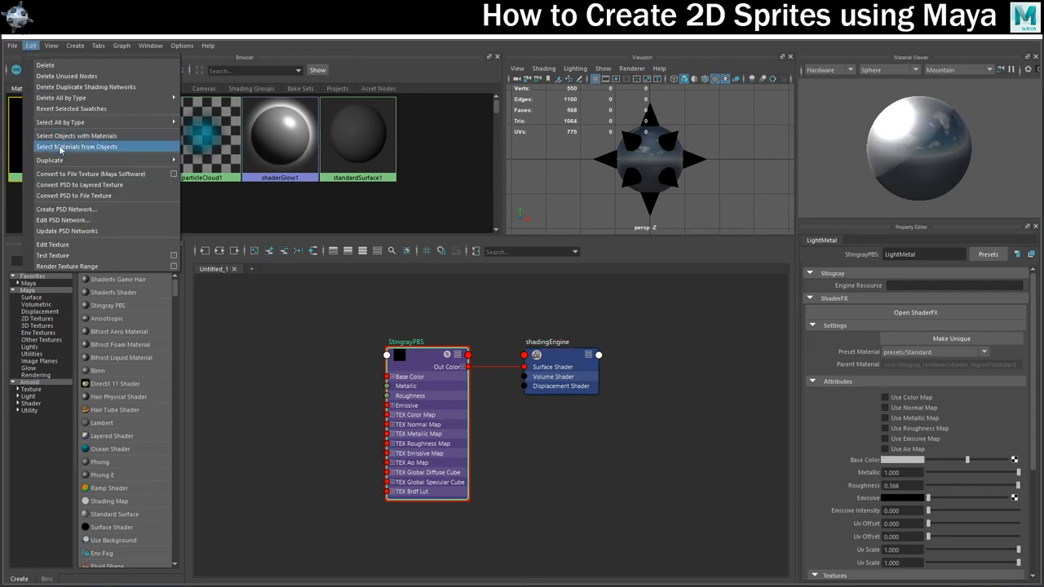
click(76, 146)
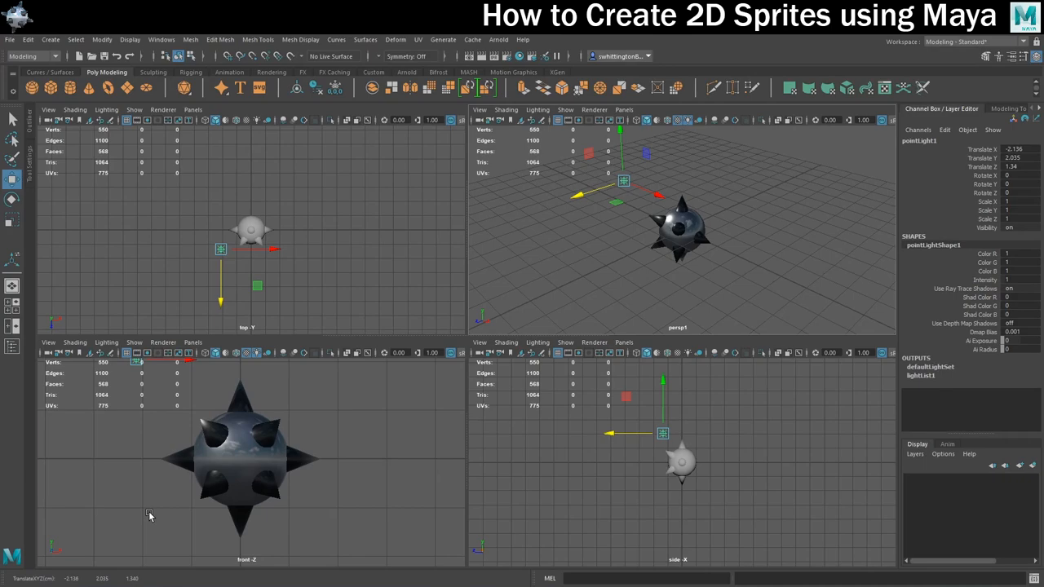
mouse_move(647, 305)
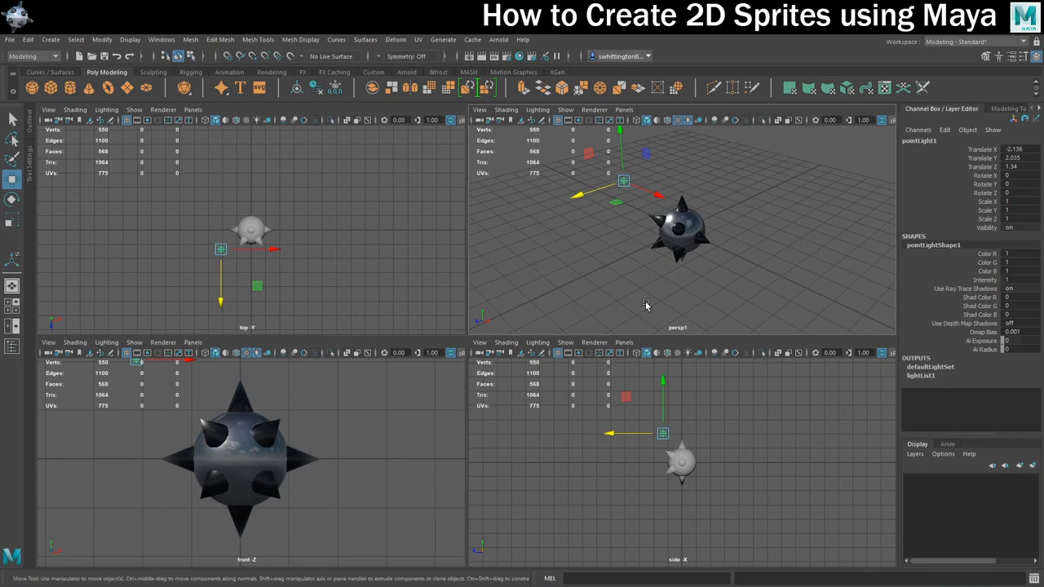
Step: Deselect the point light and choose the Animation workspace from the Workspace dropdown
click(954, 42)
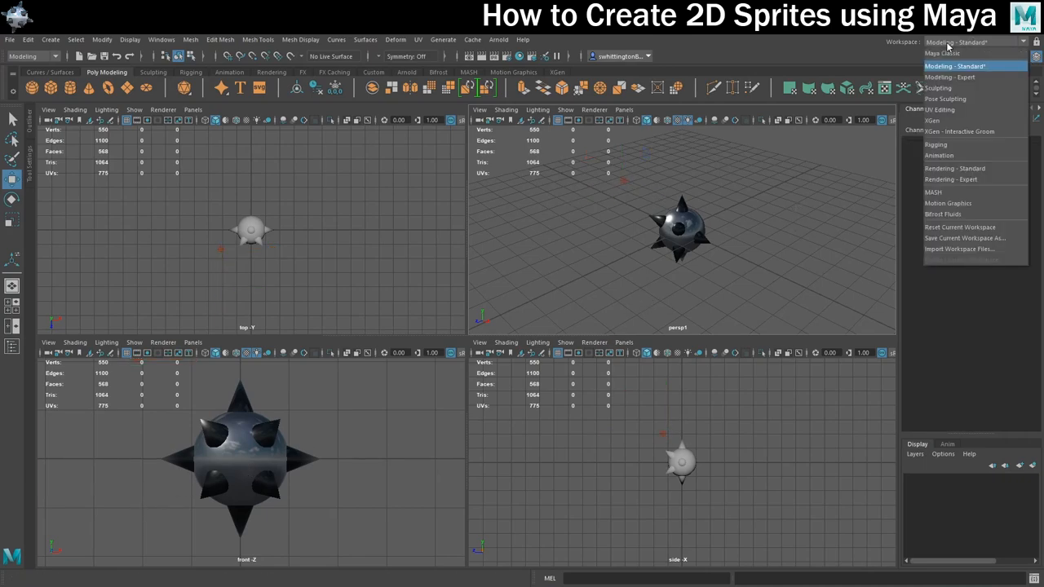
mouse_move(946, 144)
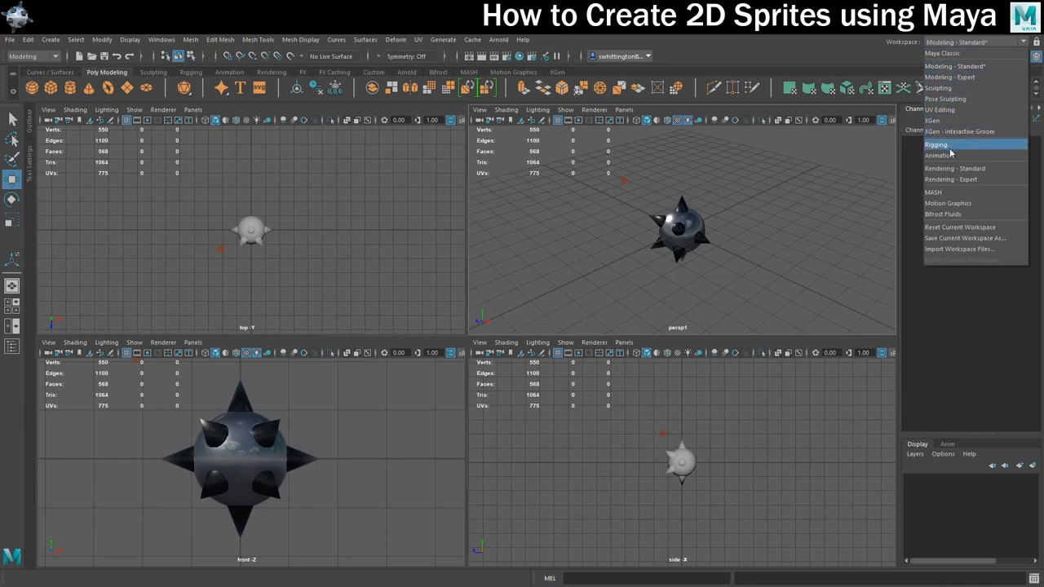
click(938, 155)
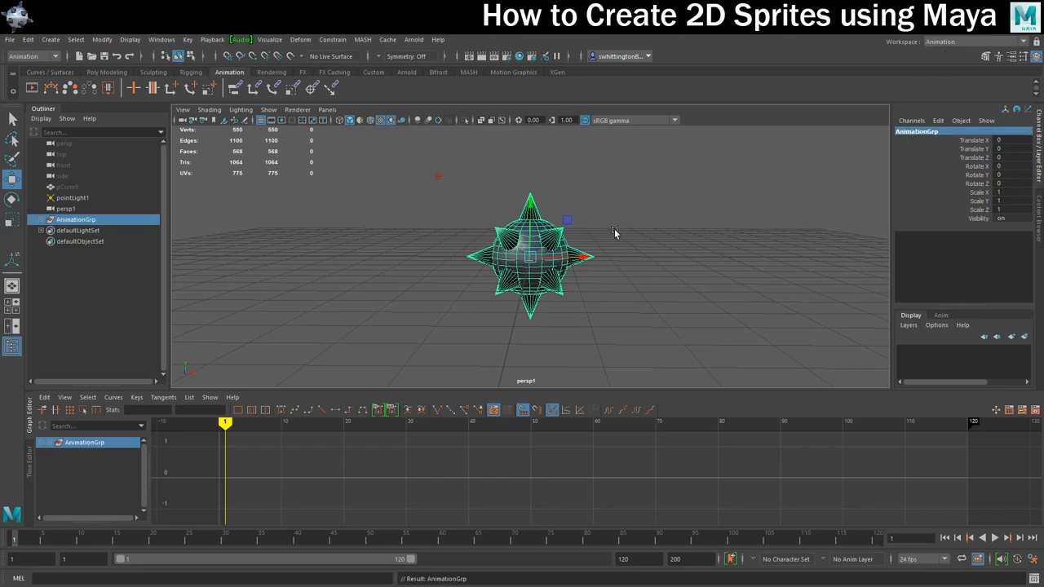
mouse_move(85, 540)
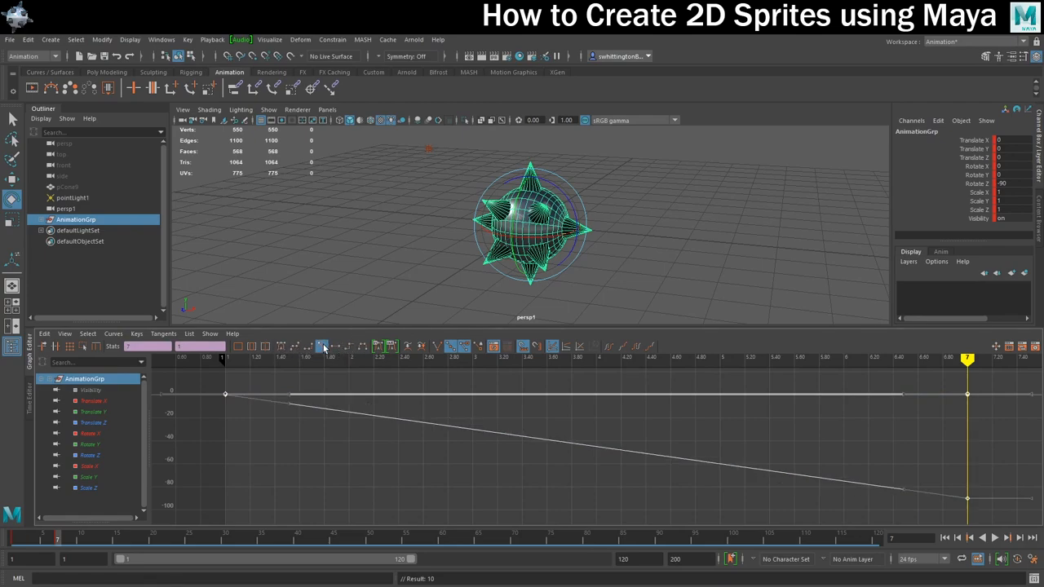
Step: Give AnimationGrp's 0 to -90 Rotate Z keys on frames 1–7 Linear tangents
click(983, 538)
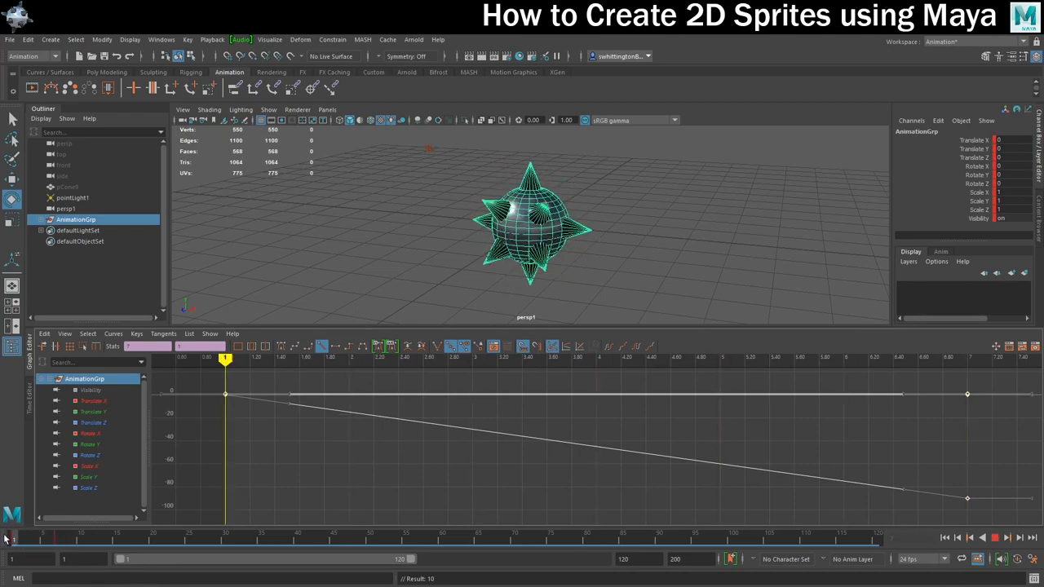
click(327, 109)
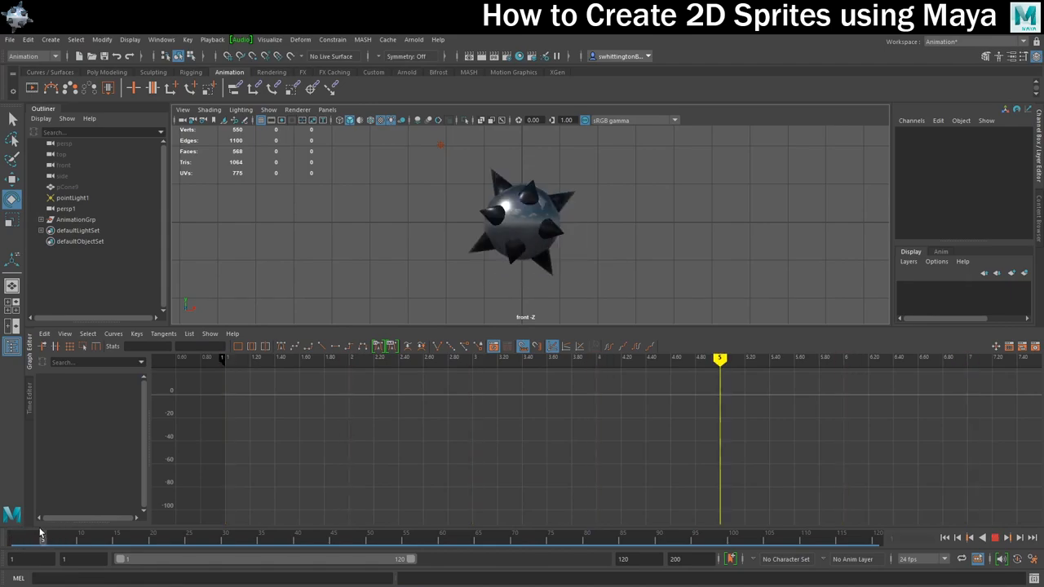
click(945, 537)
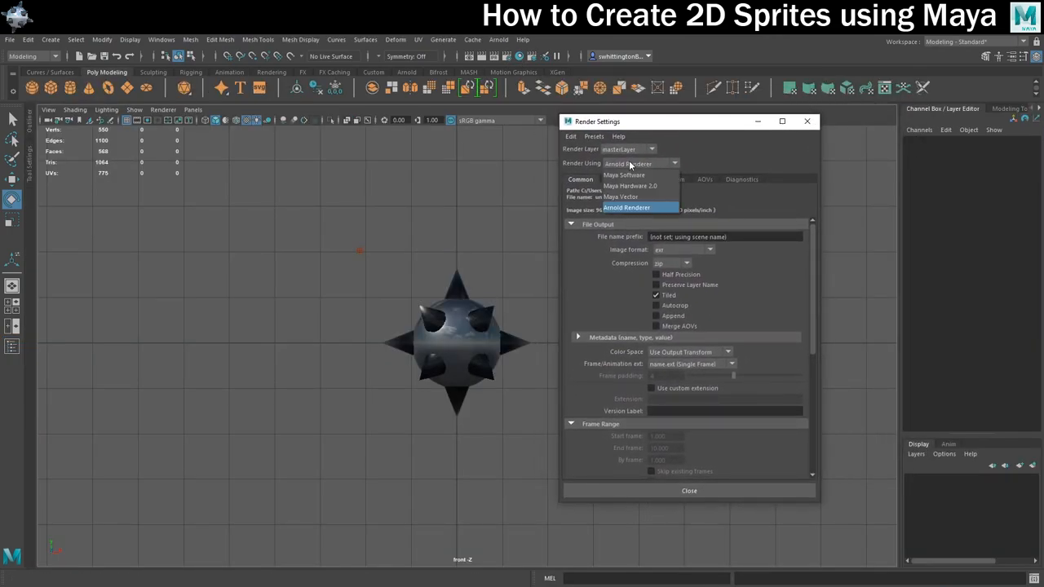
Step: Use Maya Hardware 2.0 with colour transform, name.#.ext frame numbering and an image size preset
click(630, 185)
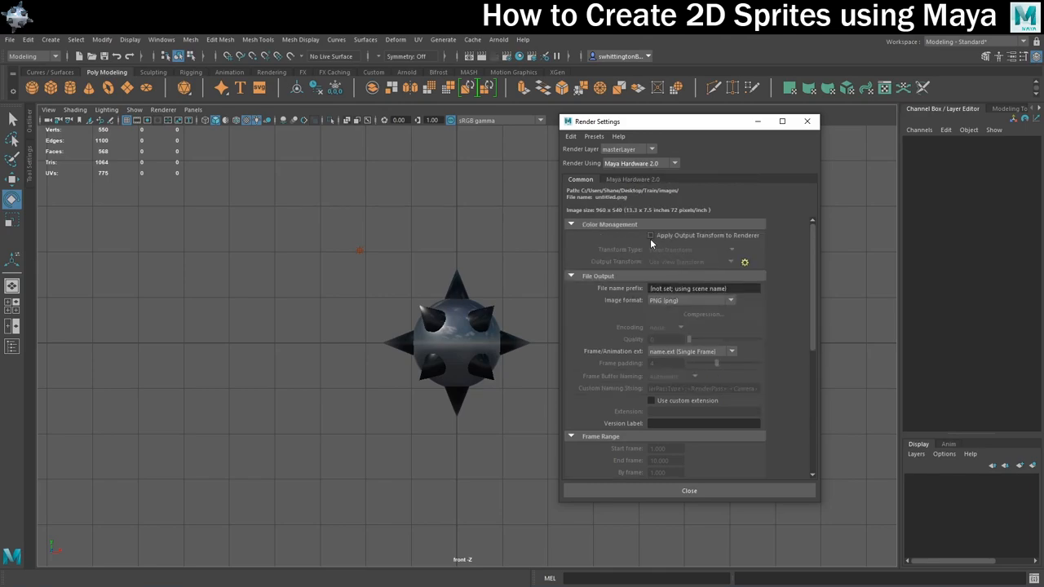
click(651, 235)
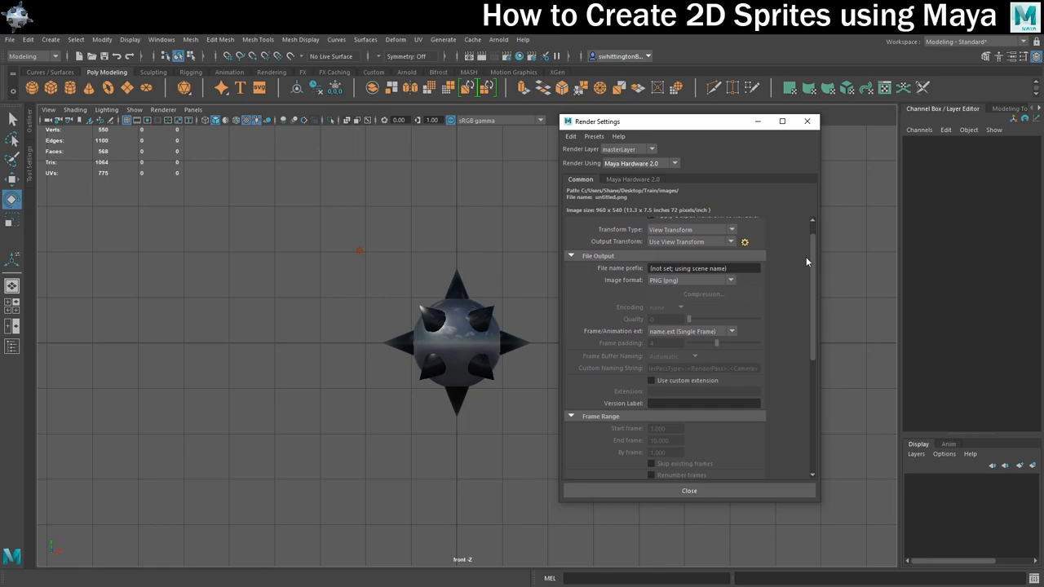
click(730, 331)
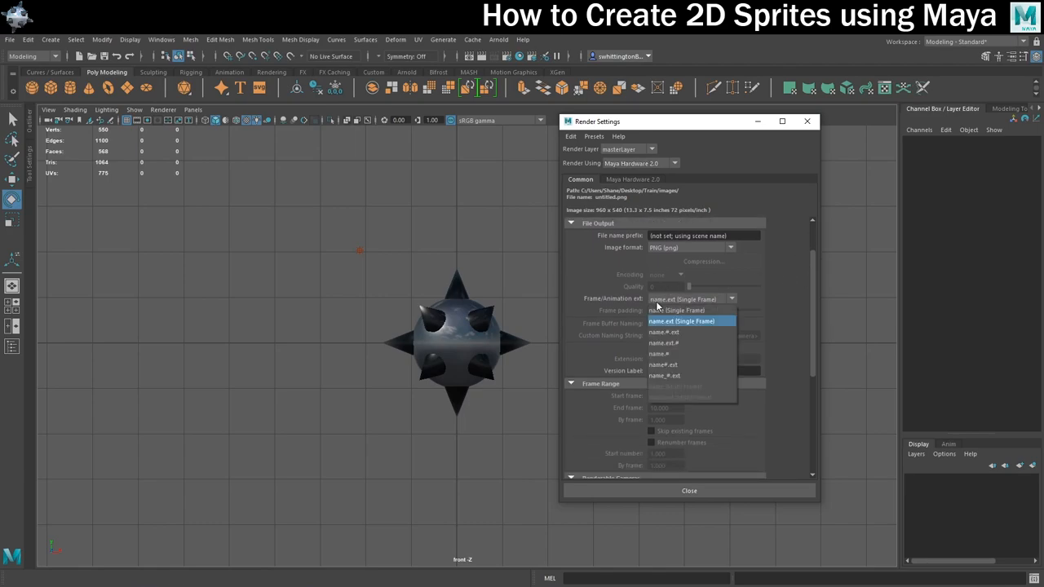
click(663, 352)
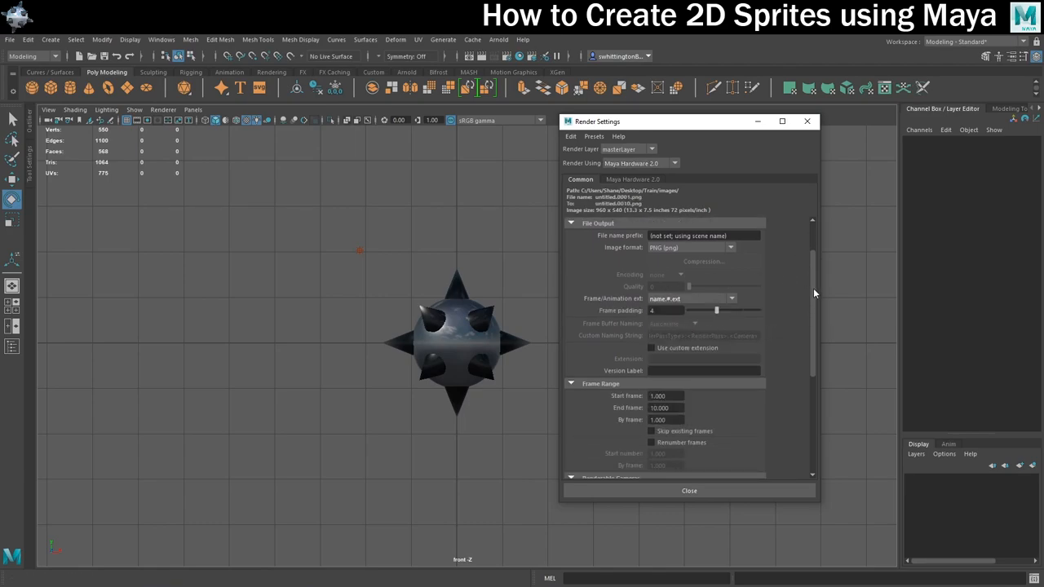
scroll(down, 3)
text(6.000)
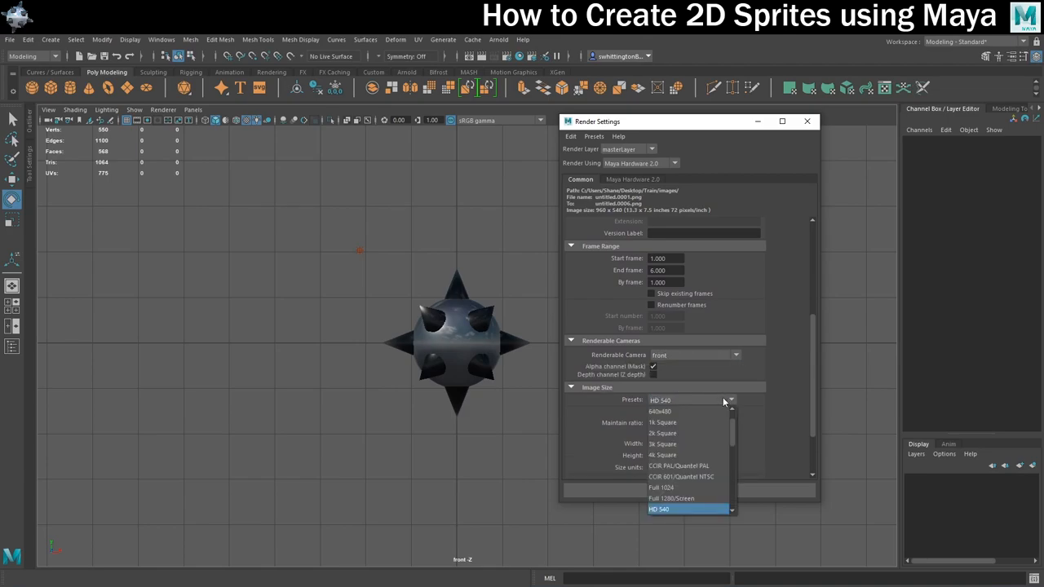
click(659, 508)
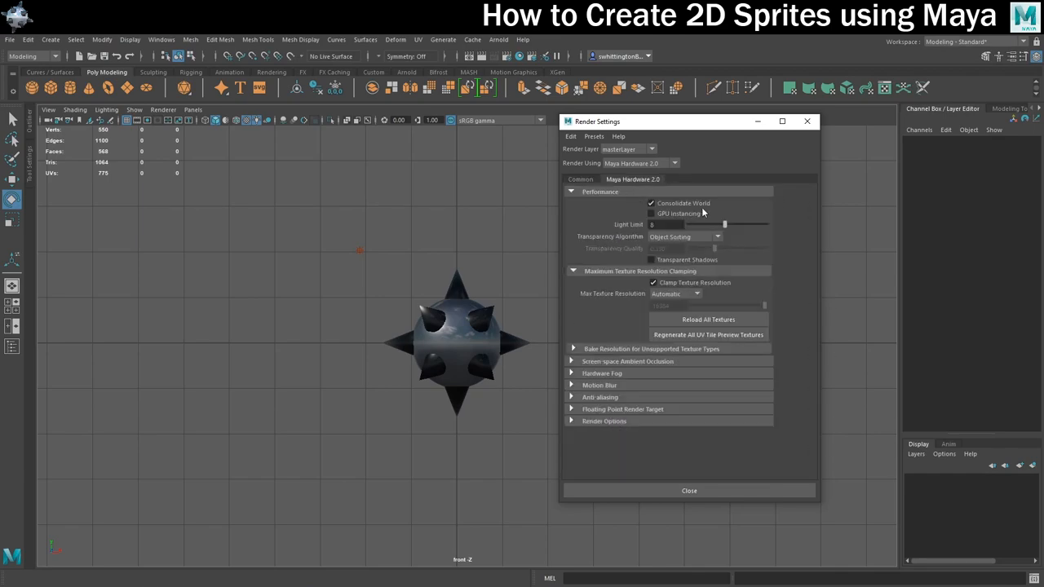
Step: Expand Anti-aliasing on the Maya Hardware 2.0 tab and enable Multisample Anti-aliasing
click(571, 397)
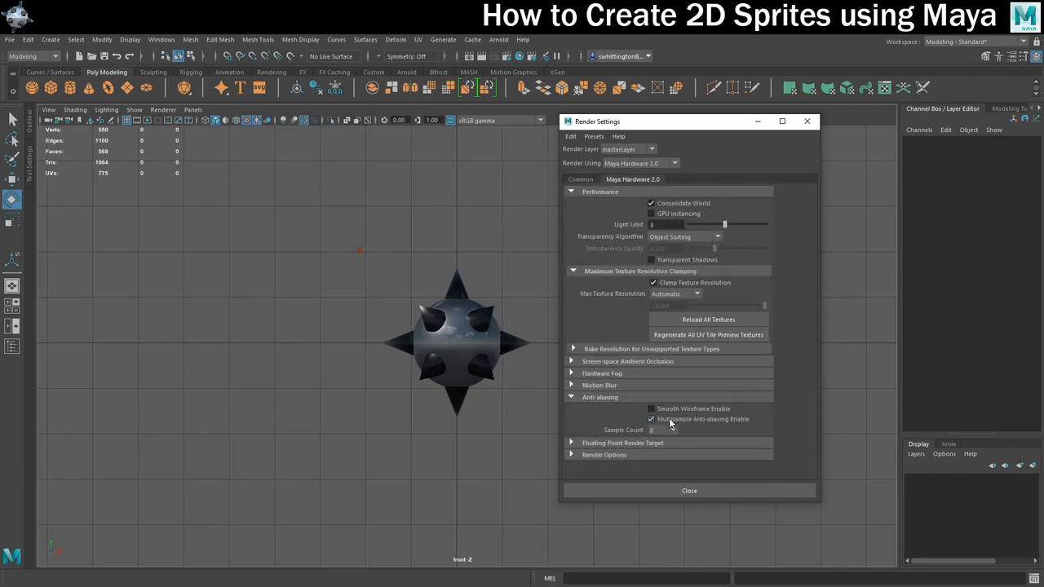
click(651, 419)
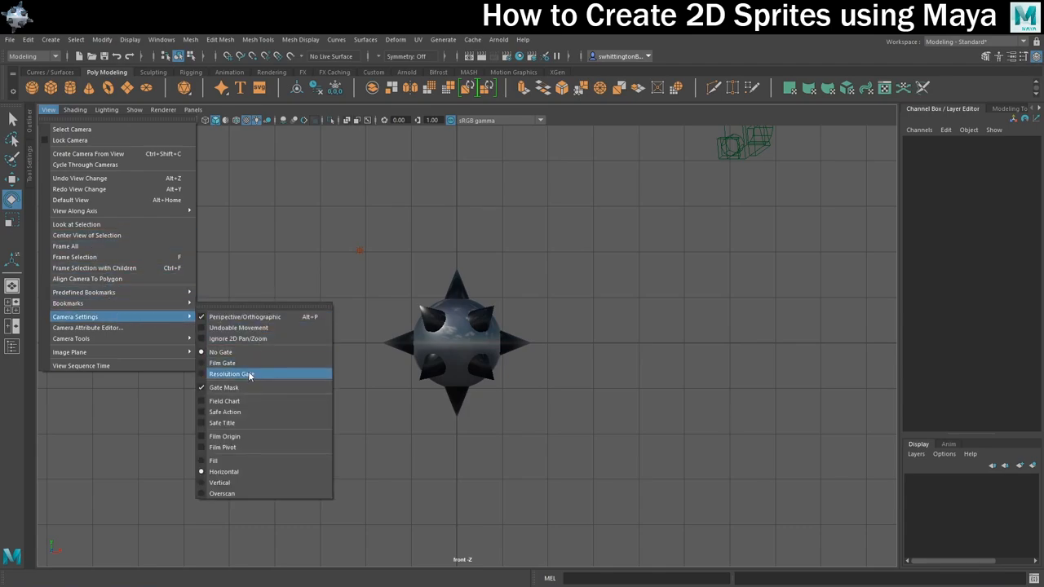
Step: Turn on the 32 × 32 Resolution Gate in the front viewport
click(231, 373)
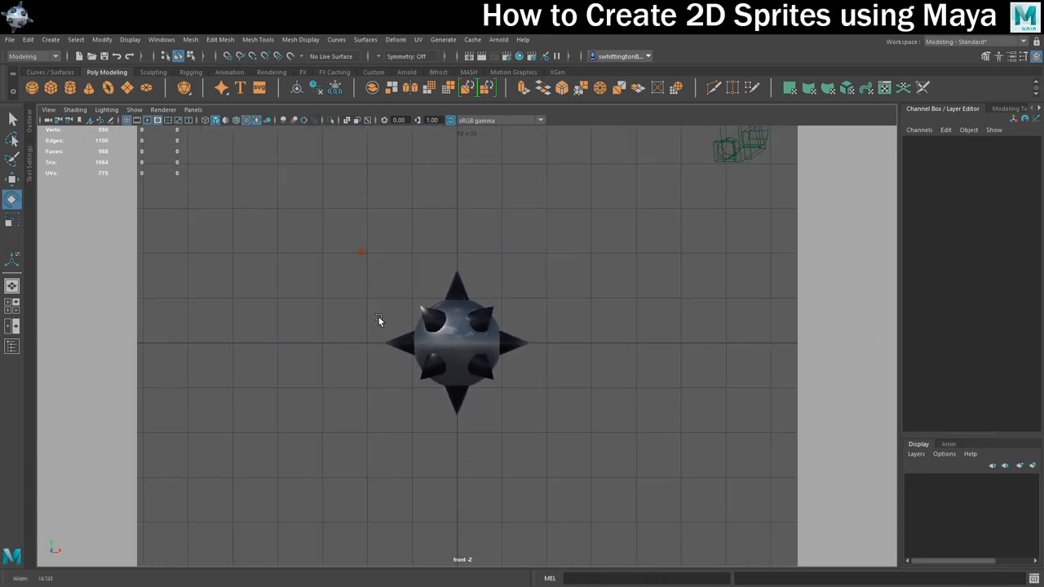
click(456, 343)
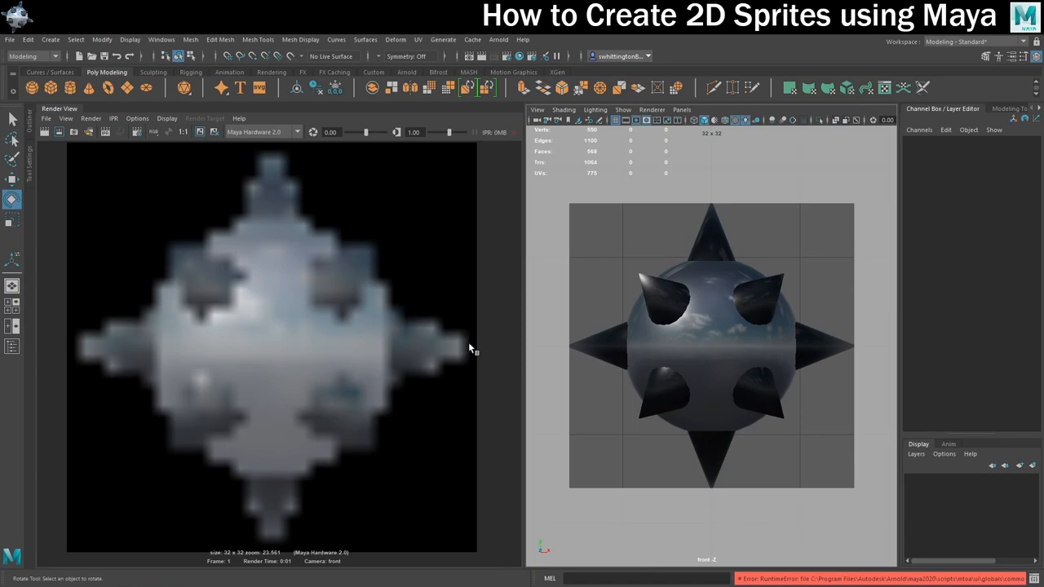
mouse_move(710, 327)
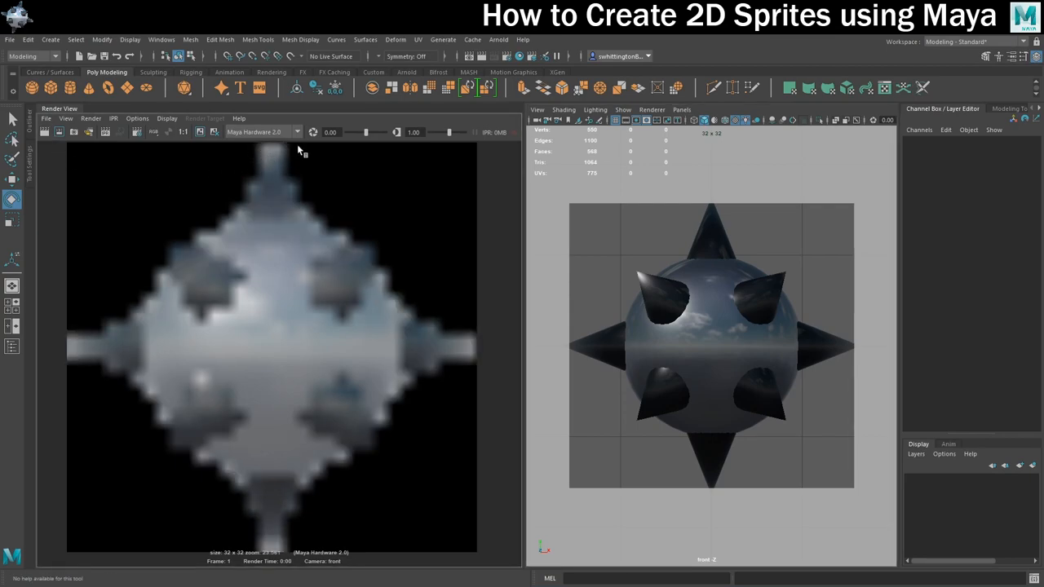
mouse_move(120, 384)
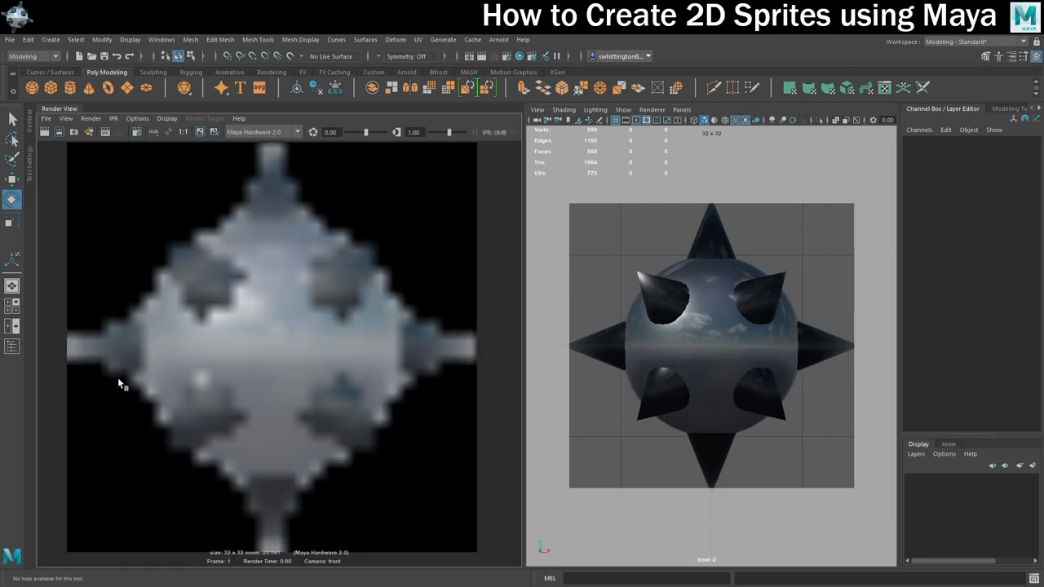
mouse_move(502, 200)
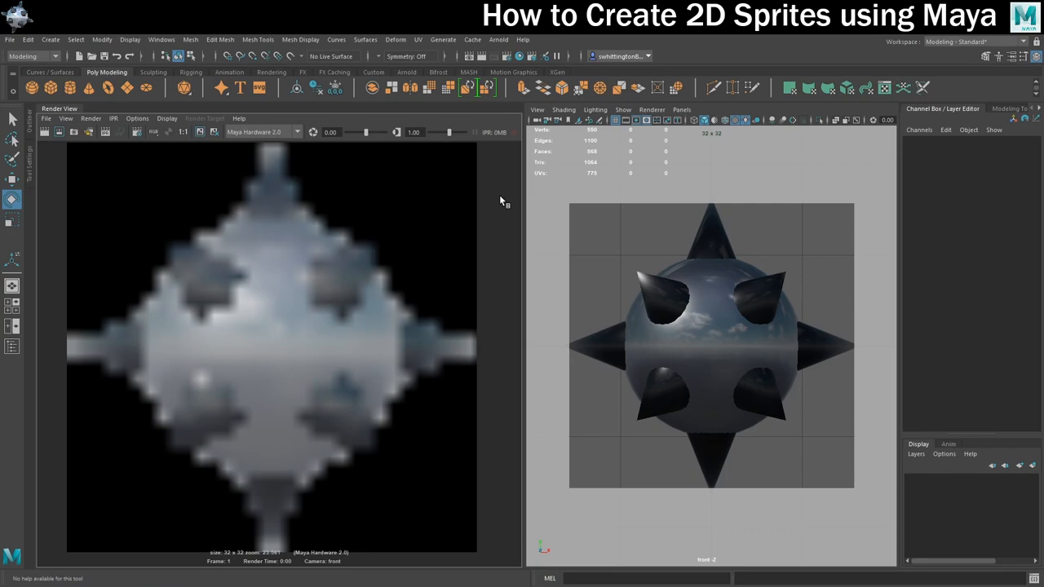
mouse_move(510, 203)
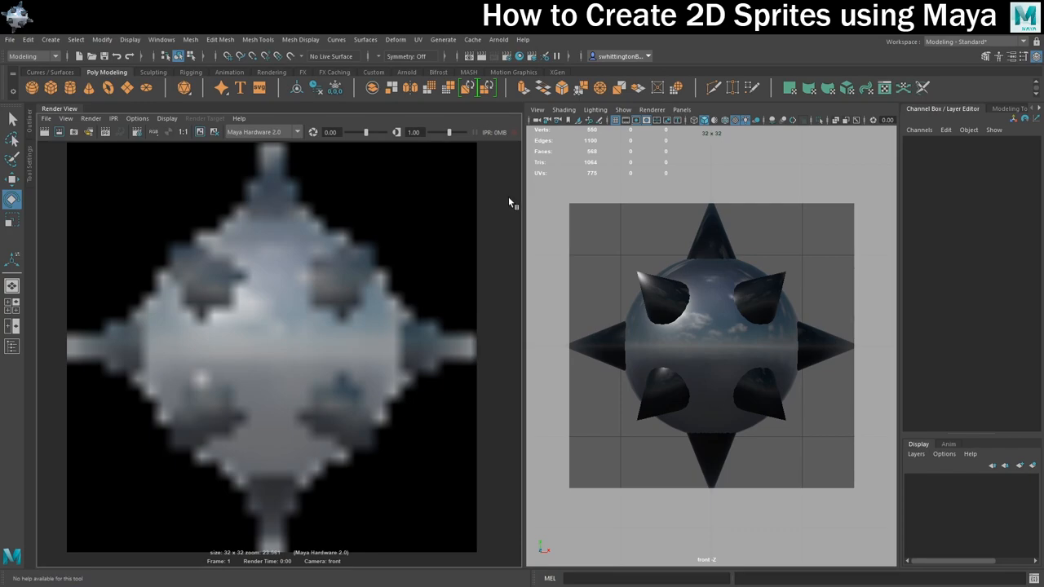
mouse_move(365, 169)
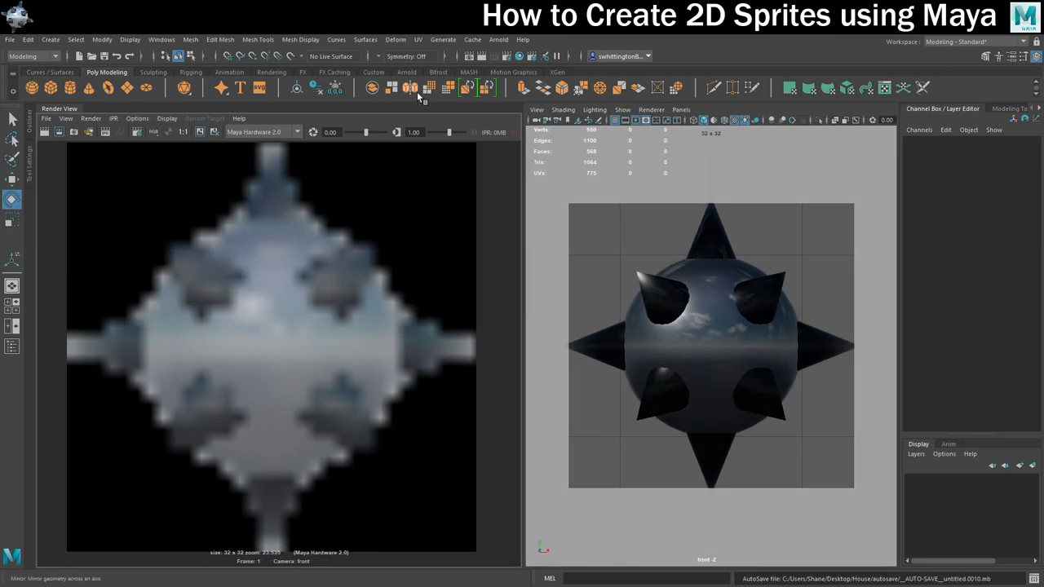
Step: Change the menu set from Modeling to Rendering and show the Render menu
click(32, 56)
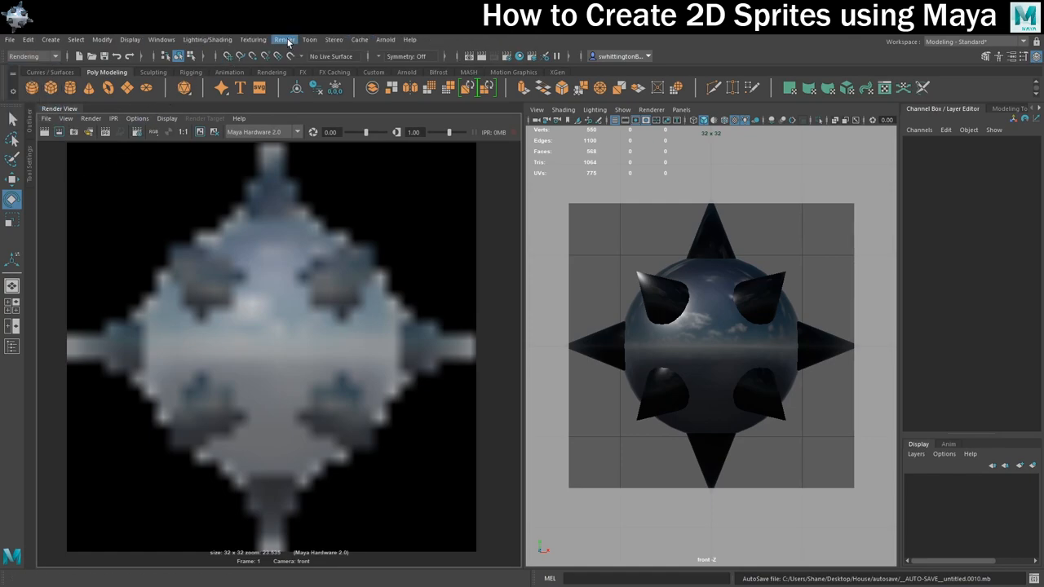
click(284, 40)
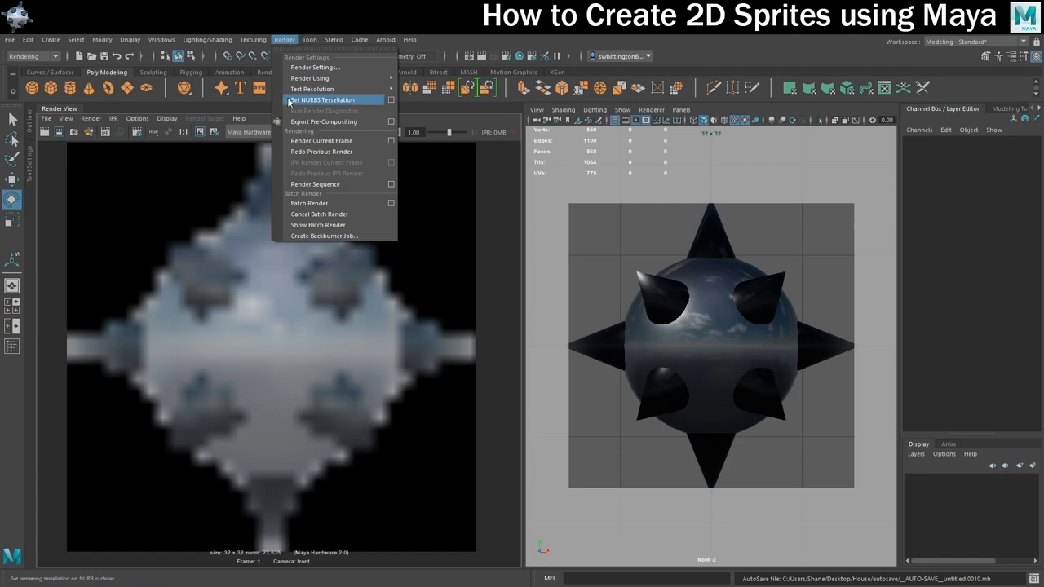
mouse_move(331, 203)
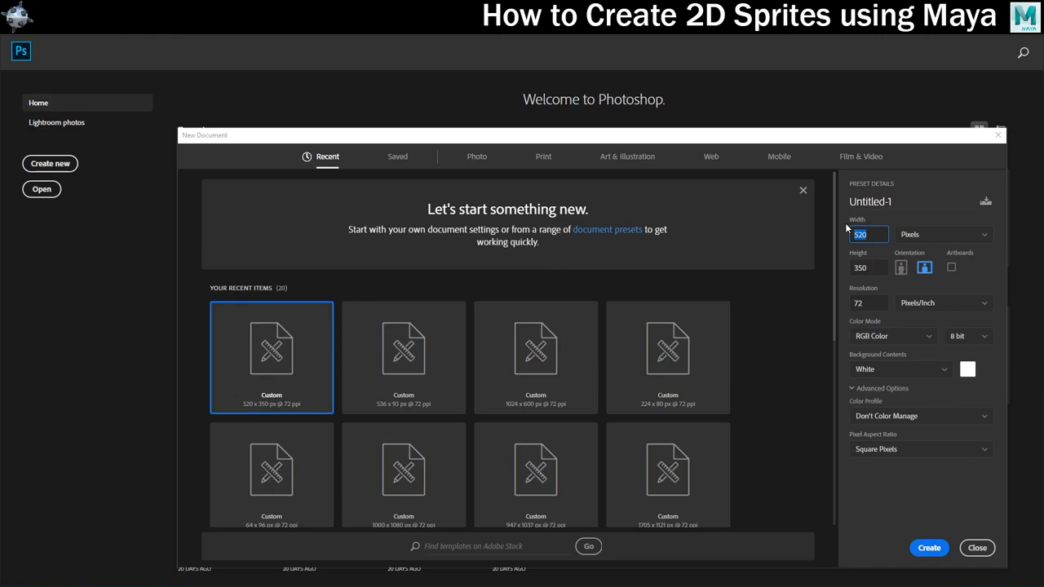
Step: Enter width 64 and height 96 pixels and create the document
text(64)
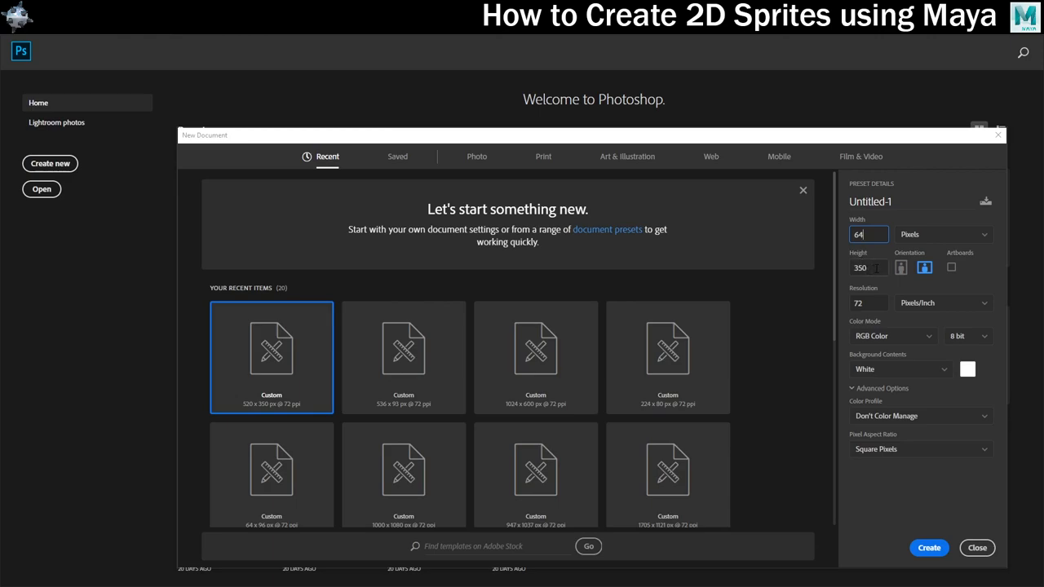
click(867, 267)
text(96)
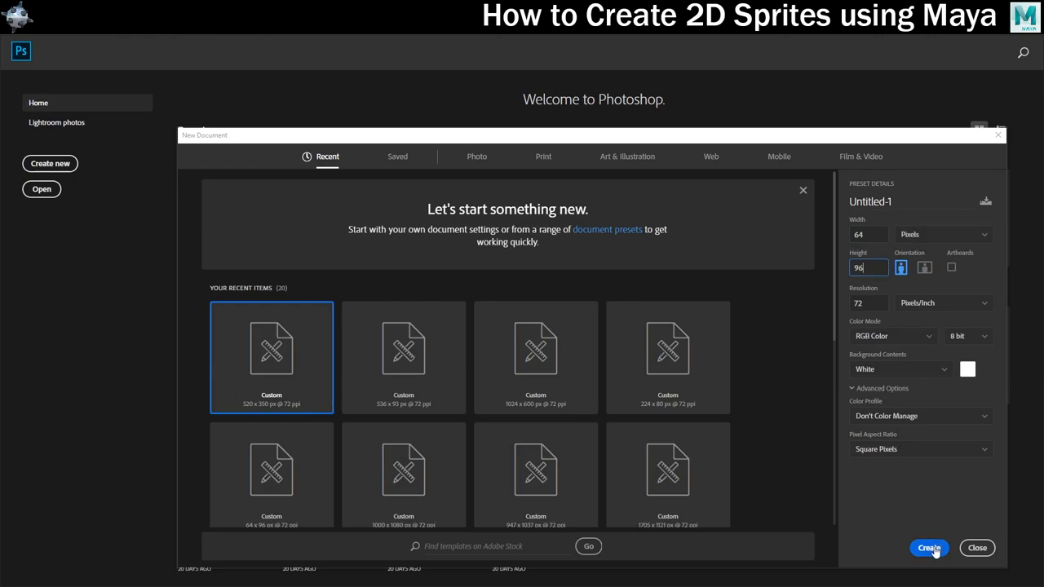
click(929, 548)
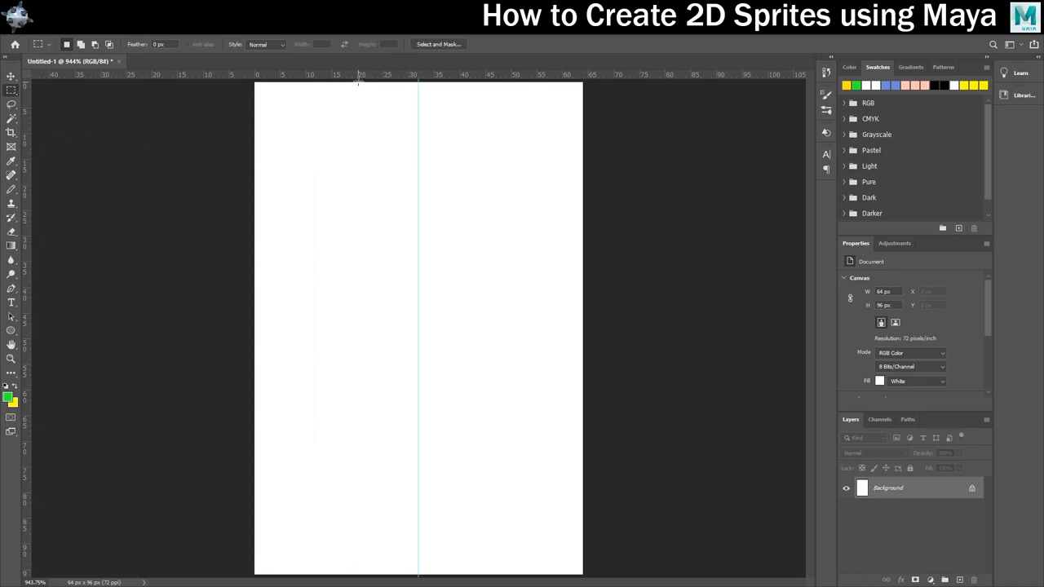
Step: Drag a horizontal guide from the top ruler onto a 32-pixel cell boundary
drag(357, 74, 346, 293)
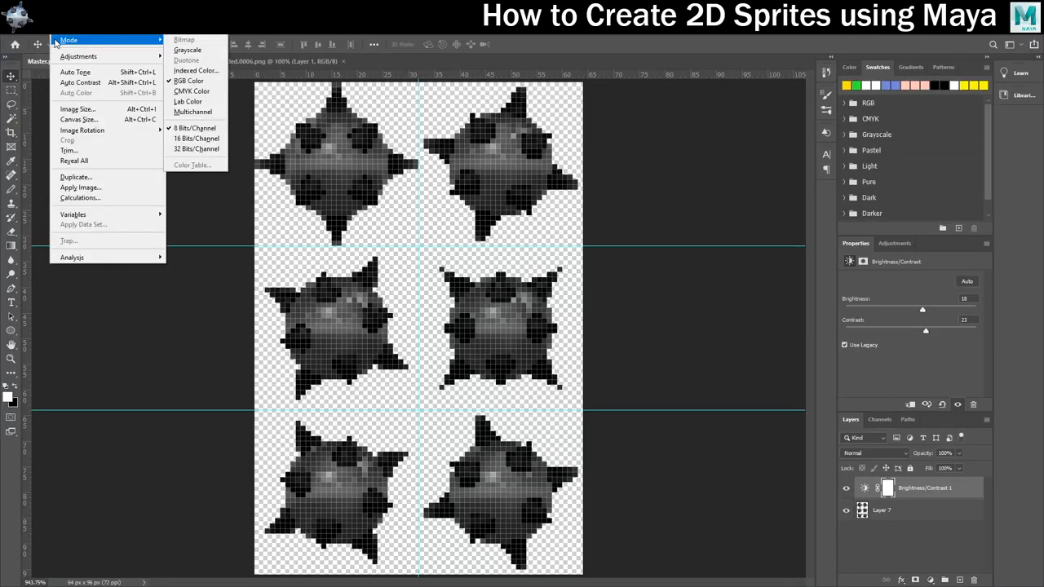
Step: Convert the sprite sheet to Indexed Color: Local (Adaptive) palette, 8 colours, Pattern dither
click(195, 70)
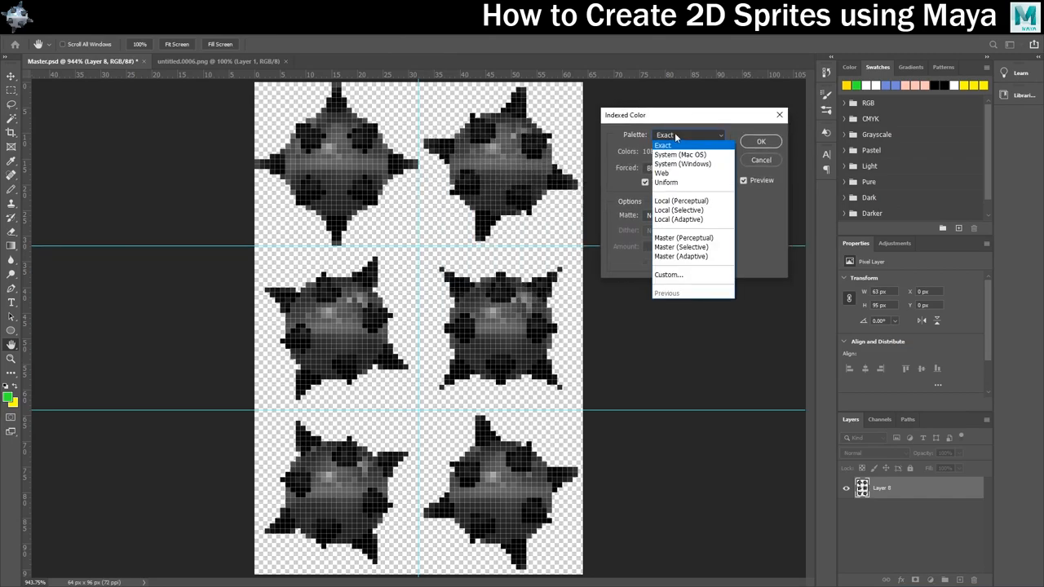
click(662, 173)
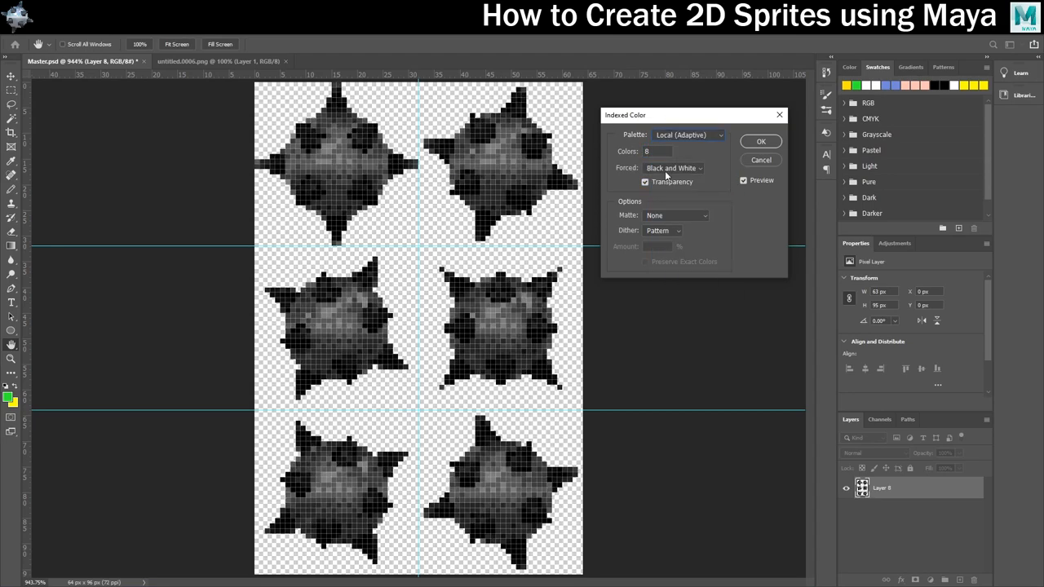
click(646, 182)
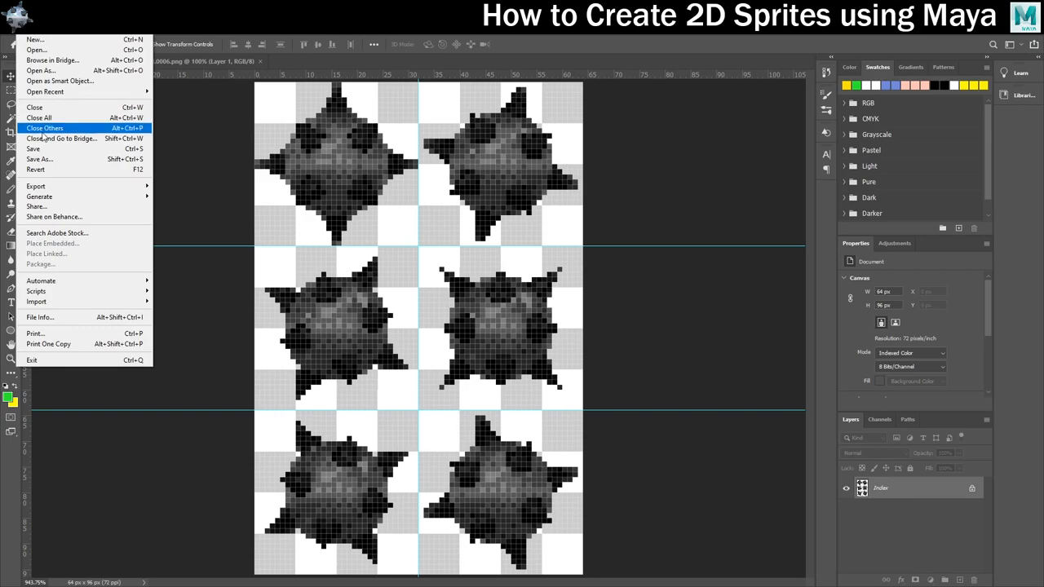
Step: Save the indexed sheet as PNG 'SpikeyBall3' in the SpikeyBall folder, accepting PNG options
click(40, 159)
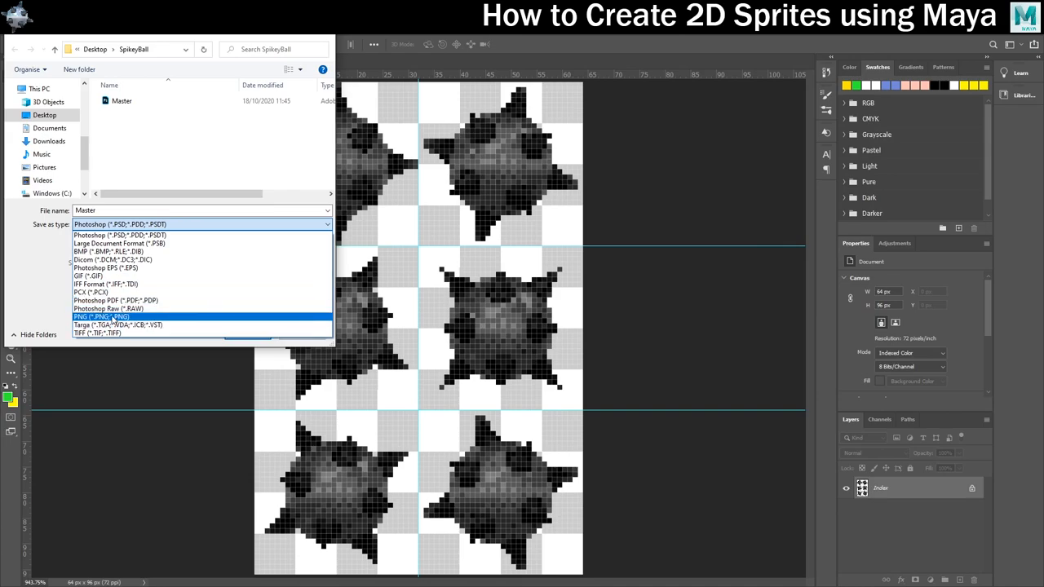
click(98, 317)
text(SpikeyBall3)
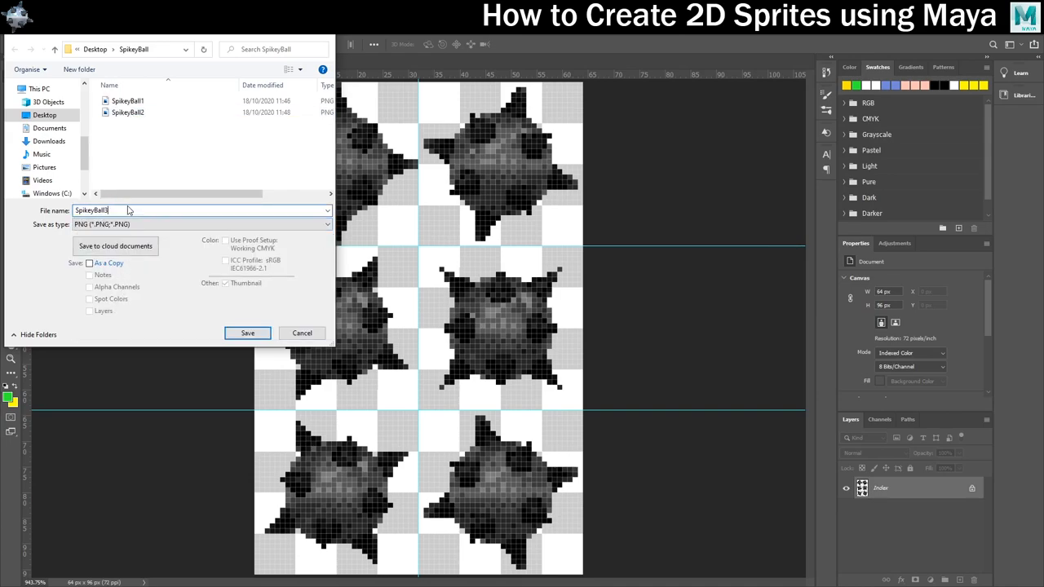
click(248, 333)
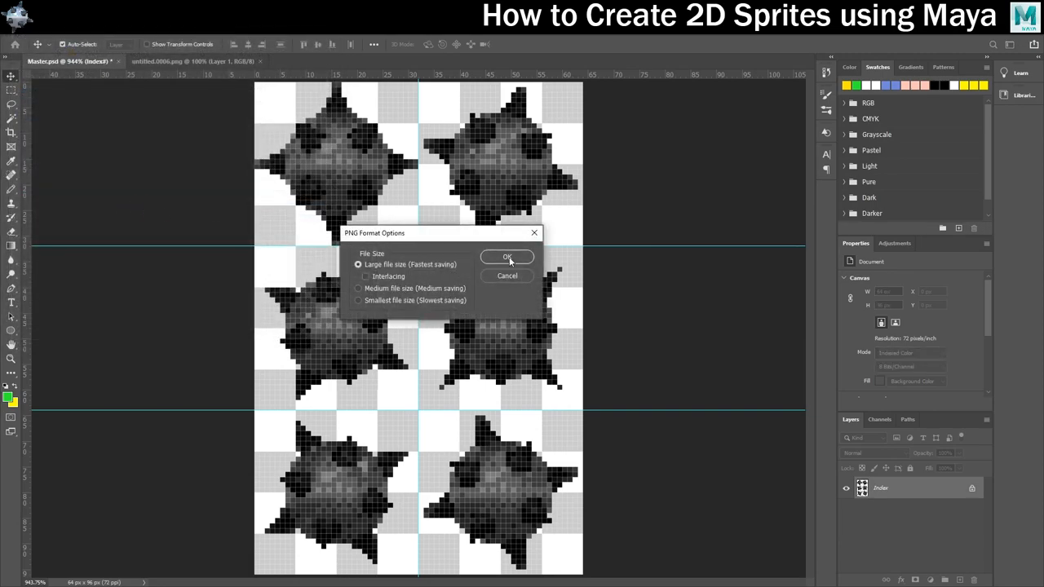
click(508, 257)
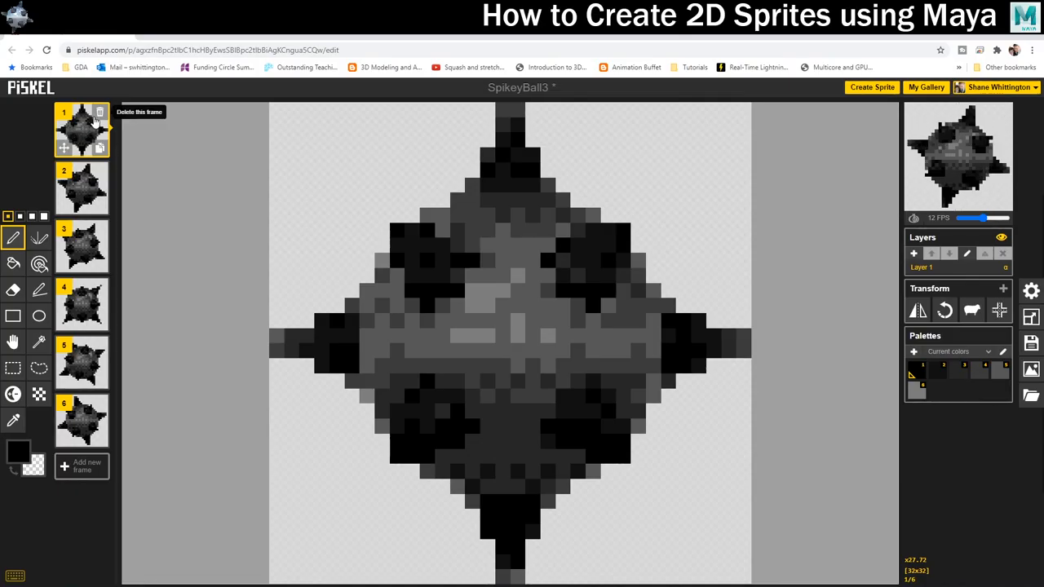
click(81, 421)
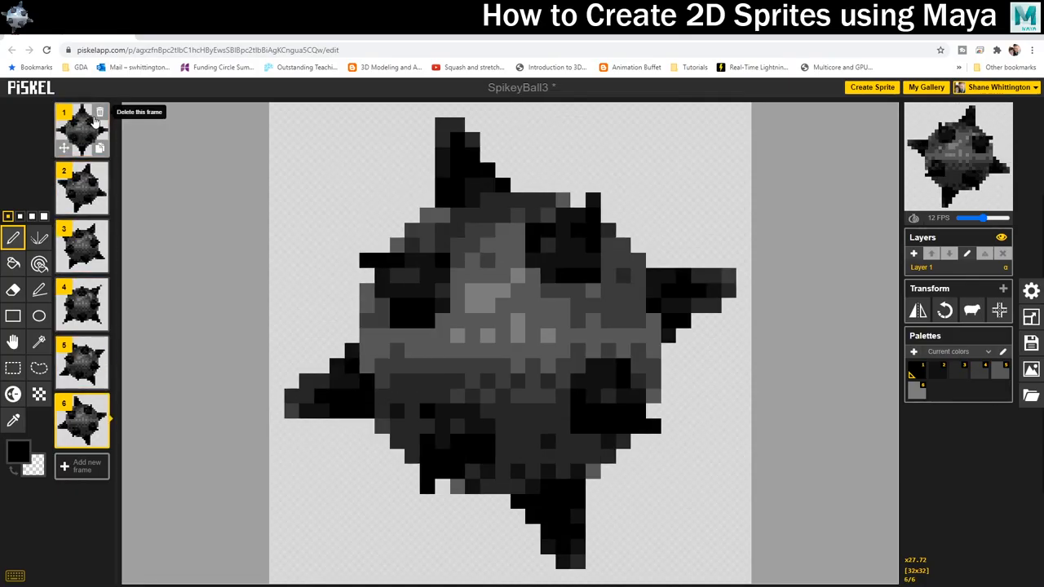
click(82, 131)
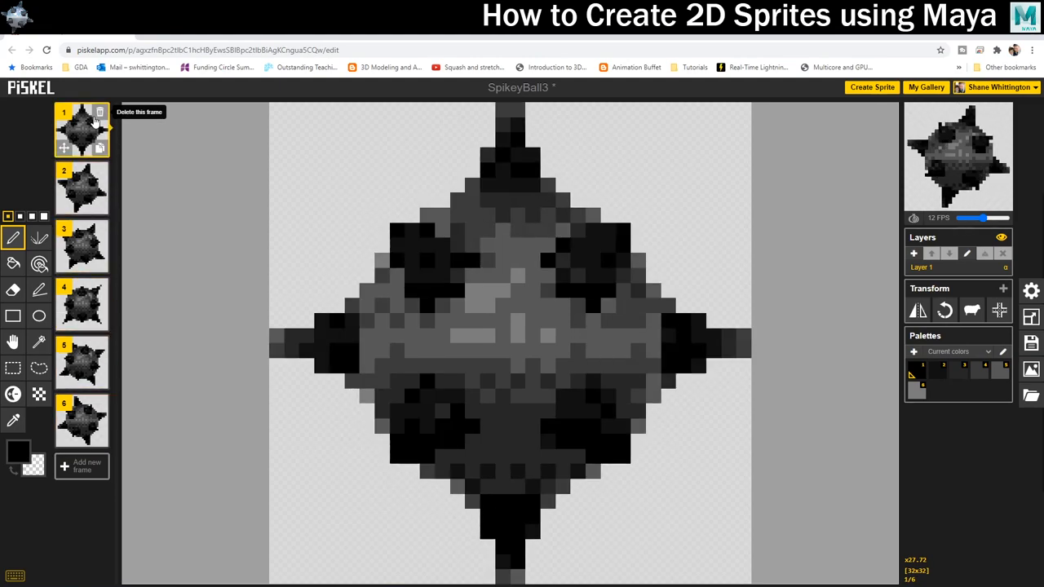
click(81, 188)
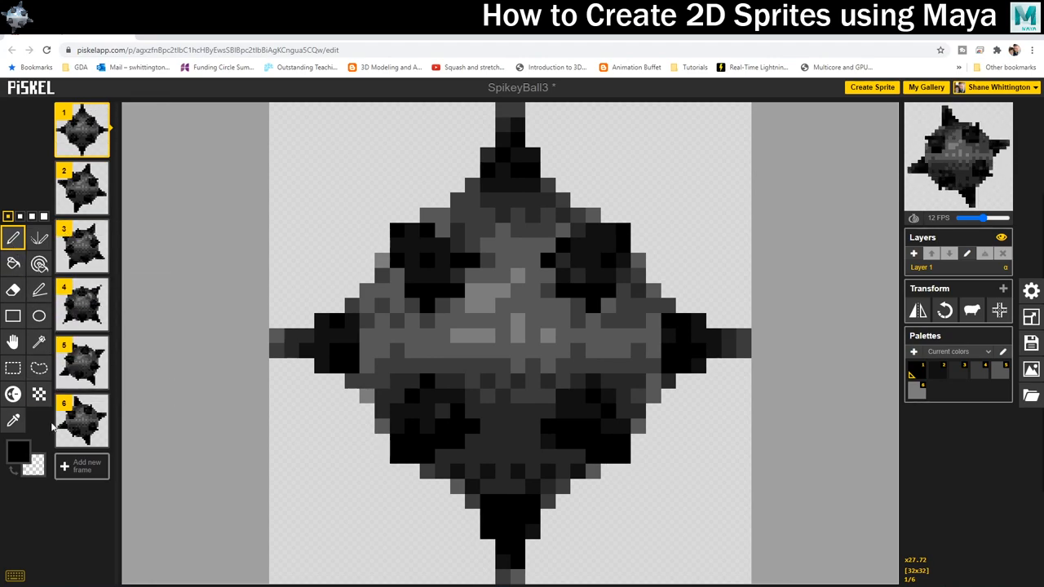
click(81, 187)
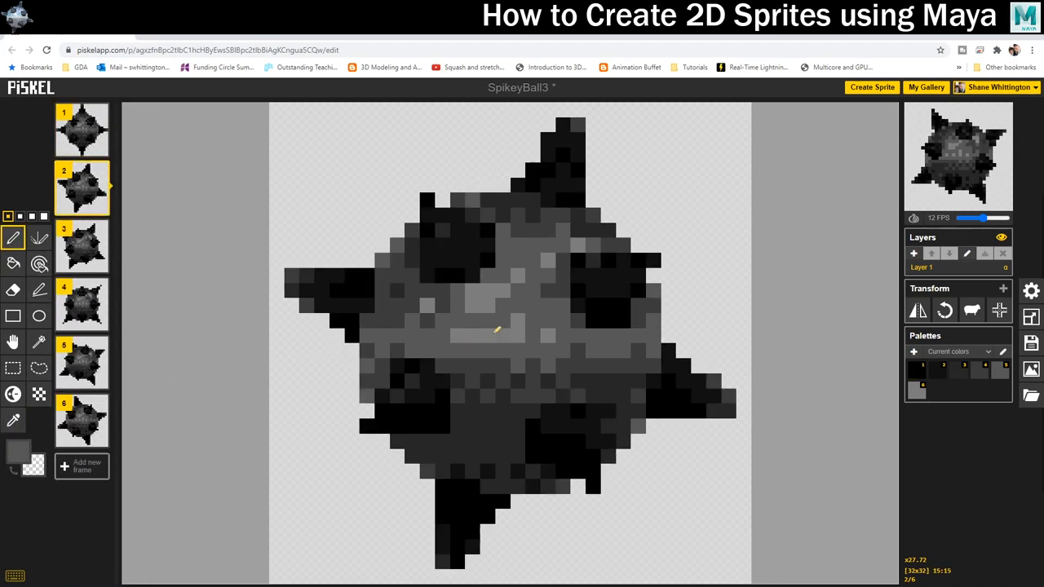
click(81, 421)
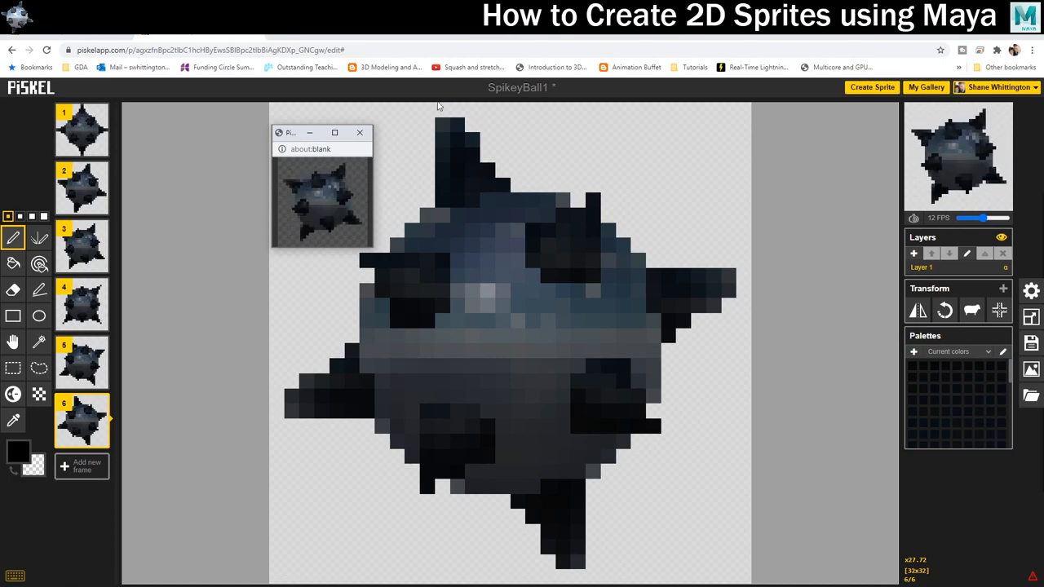
mouse_move(359, 133)
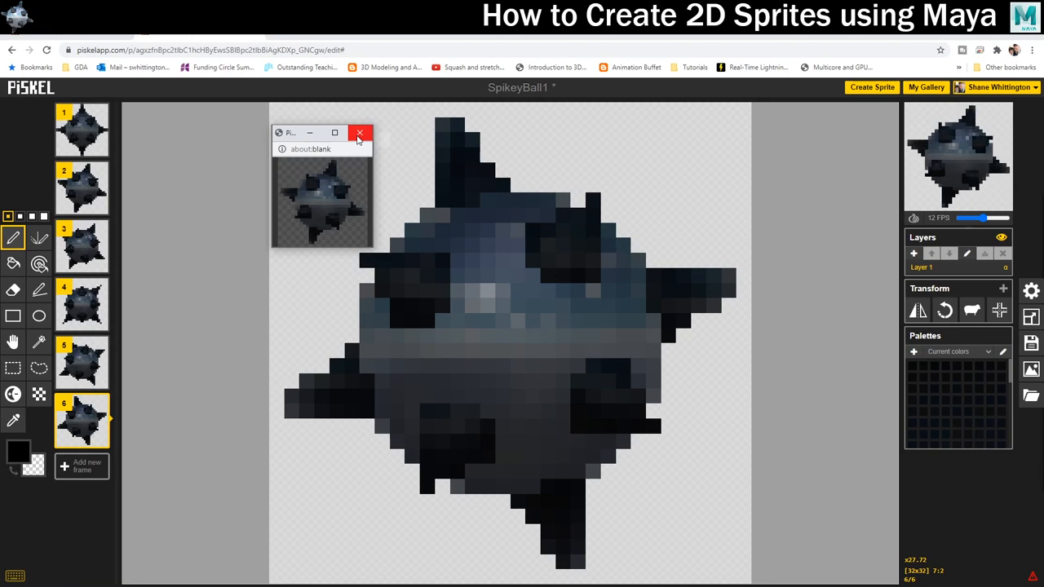